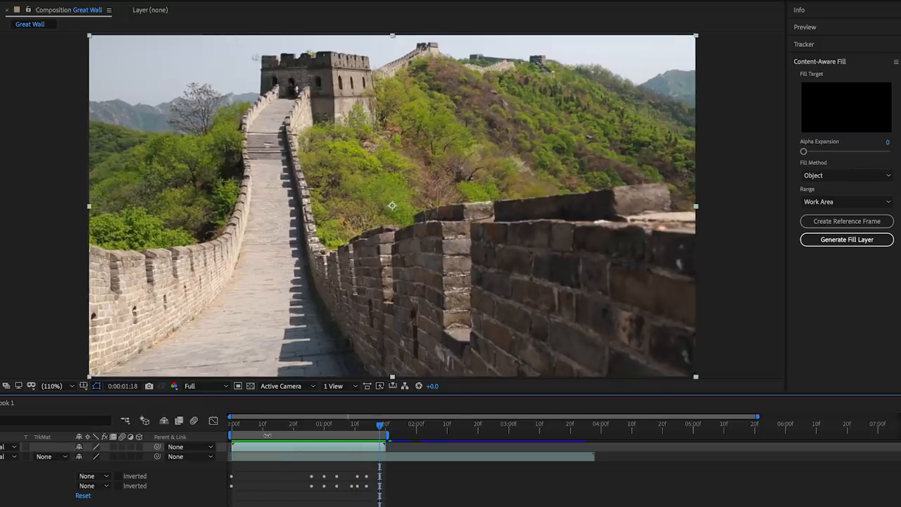
Switch from the Great Wall shot to the Macbook 1 composition with the laptop typing footage.
left_click_drag(379, 424, 268, 424)
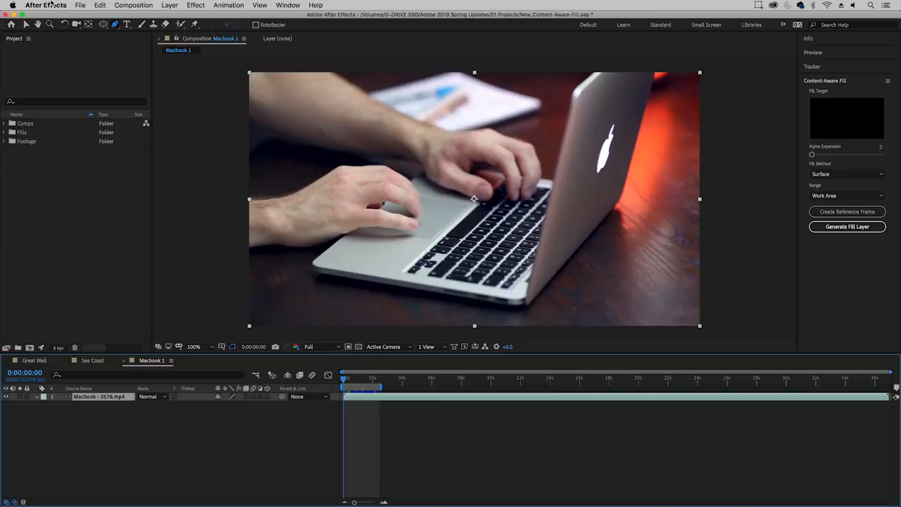
left_click(45, 6)
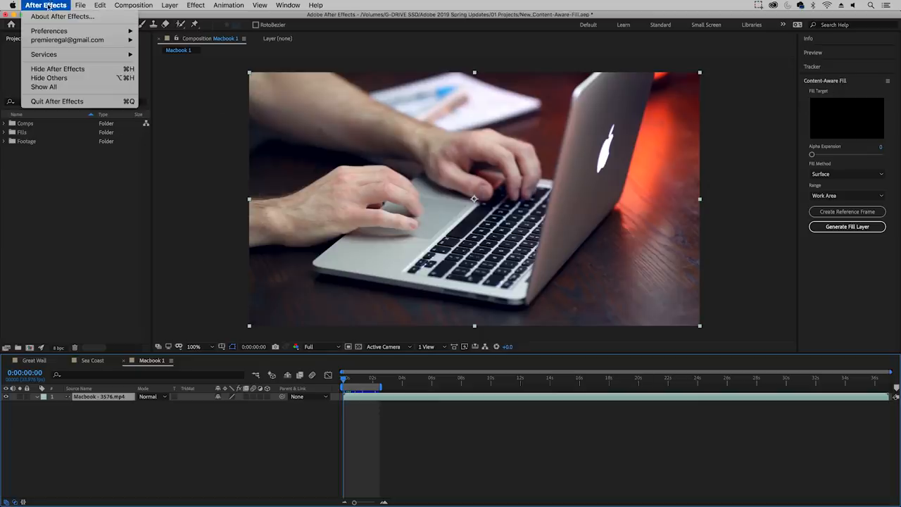
left_click(62, 17)
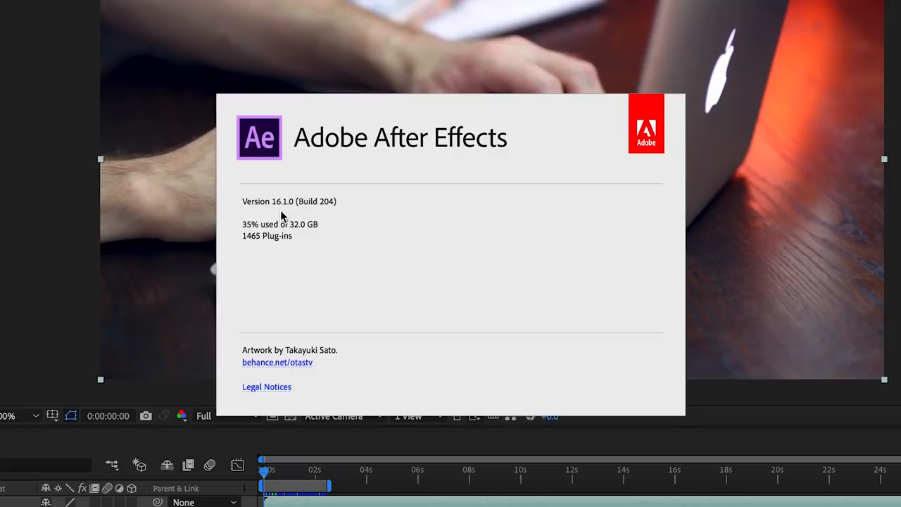
mouse_move(168, 252)
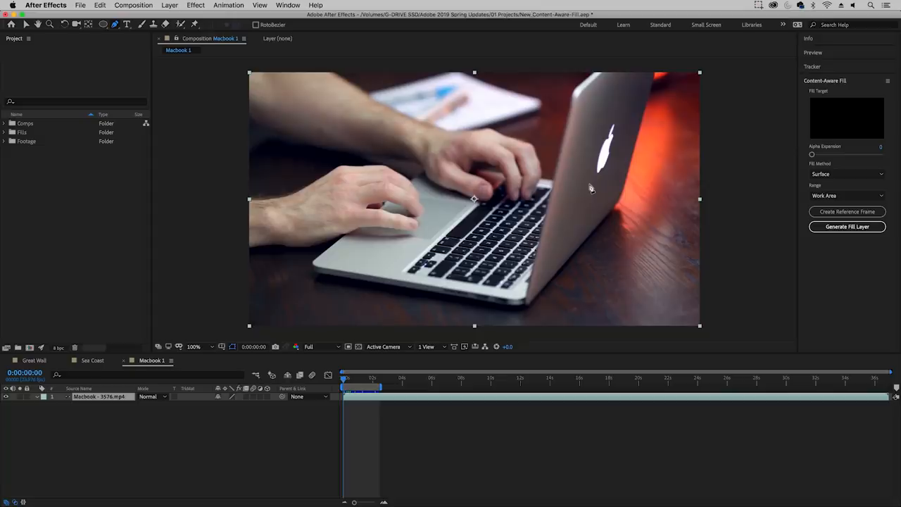
mouse_move(90, 401)
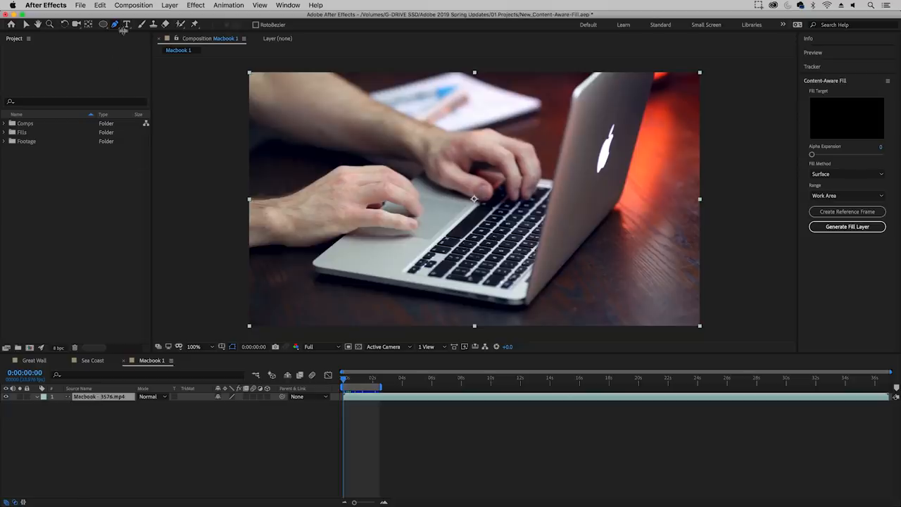
mouse_move(115, 24)
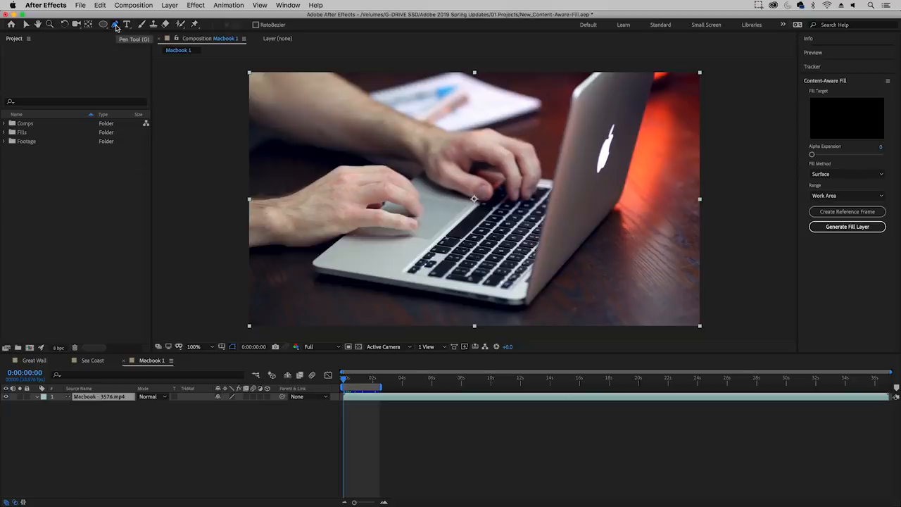
mouse_move(598, 127)
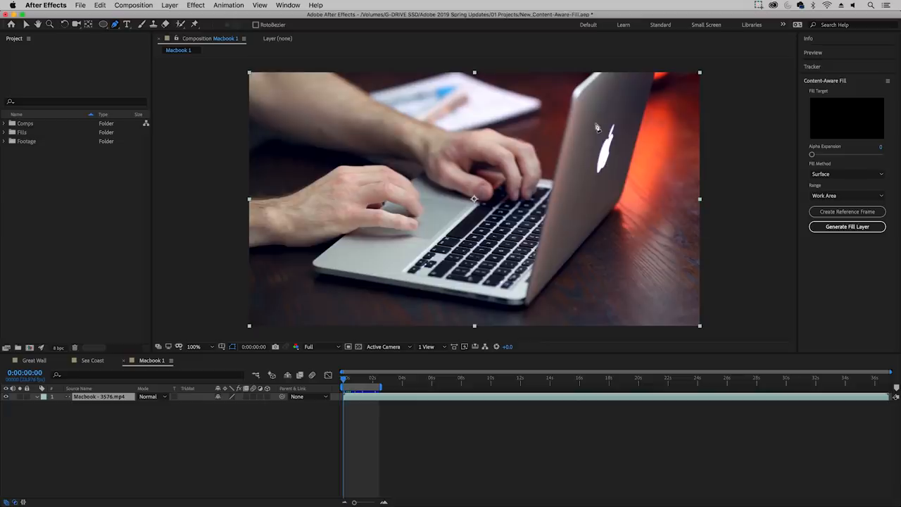
mouse_move(600, 127)
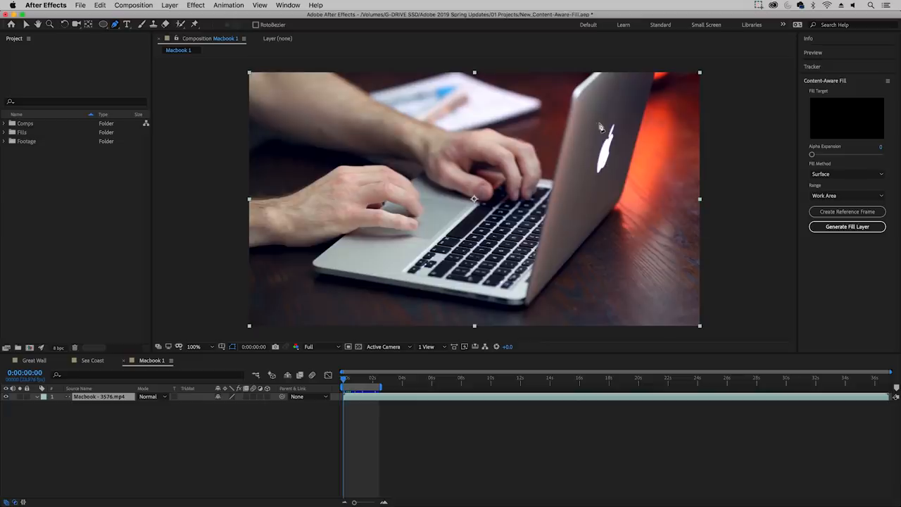
Draw a pen mask around the Apple logo on the lid and set its mode to Subtract.
left_click_drag(599, 124, 591, 177)
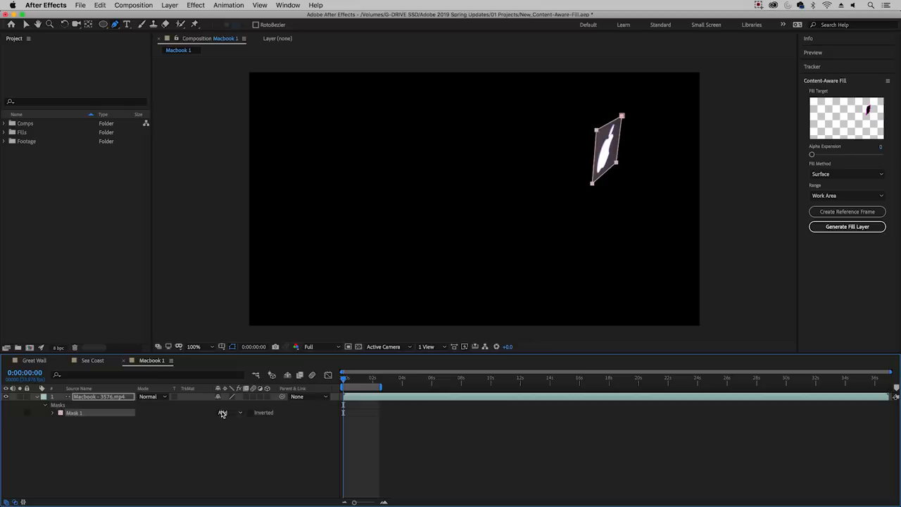
left_click(229, 411)
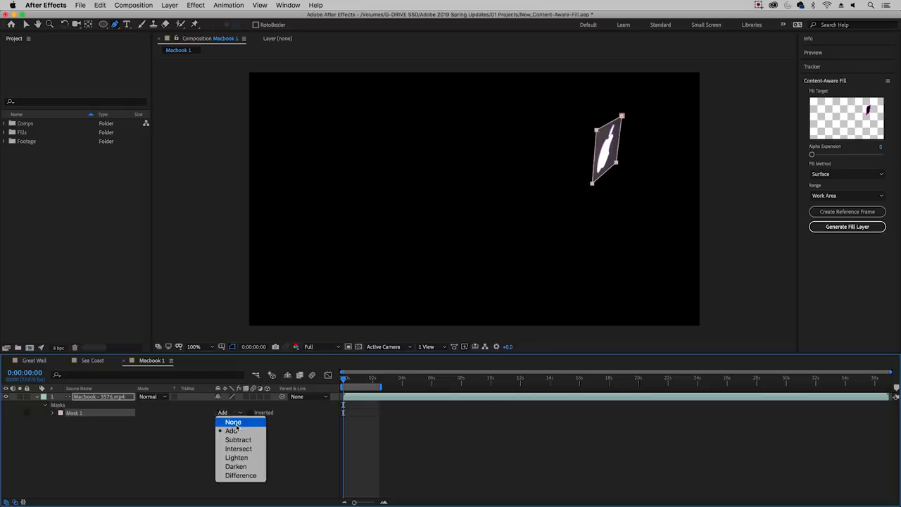
left_click(238, 440)
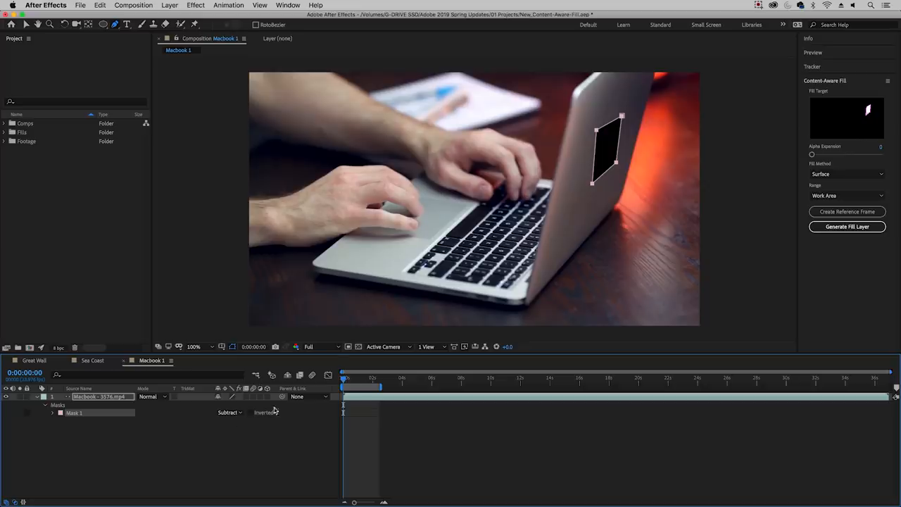
Review the Content-Aware Fill methods and keep Surface for the logo hole.
left_click(345, 380)
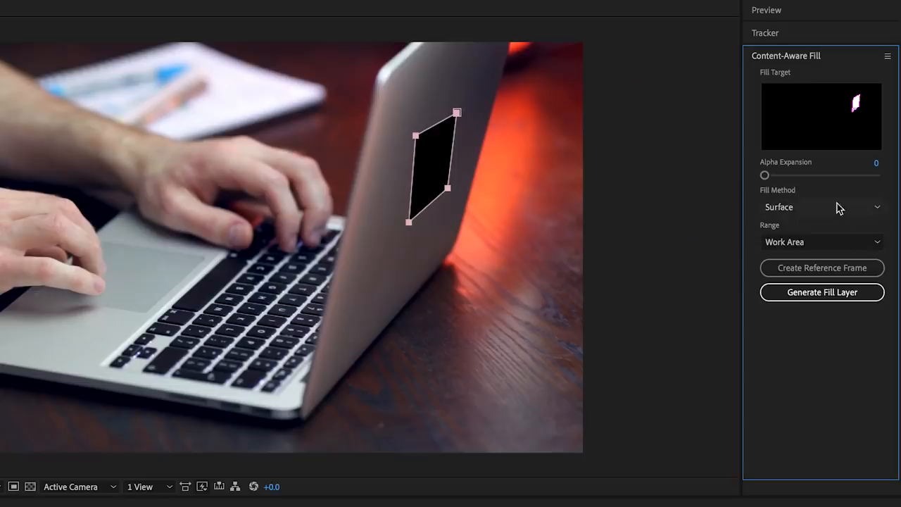
left_click(820, 207)
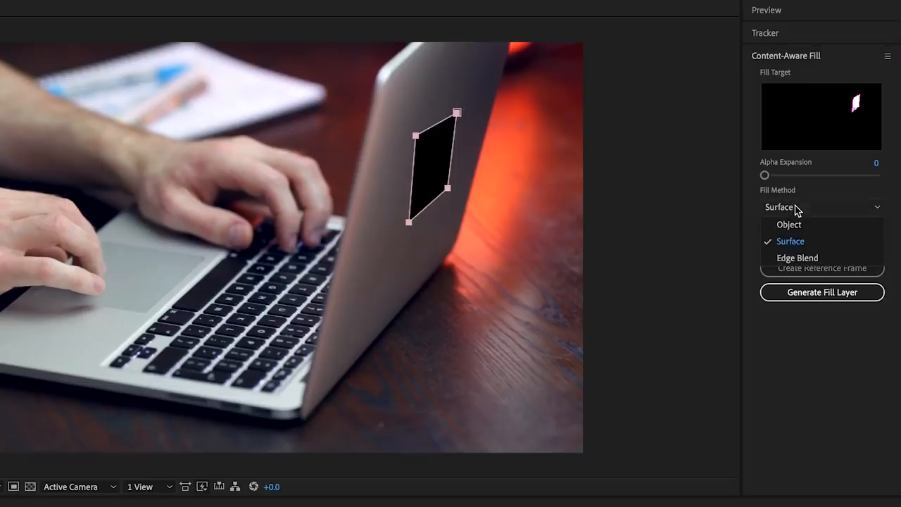
mouse_move(797, 226)
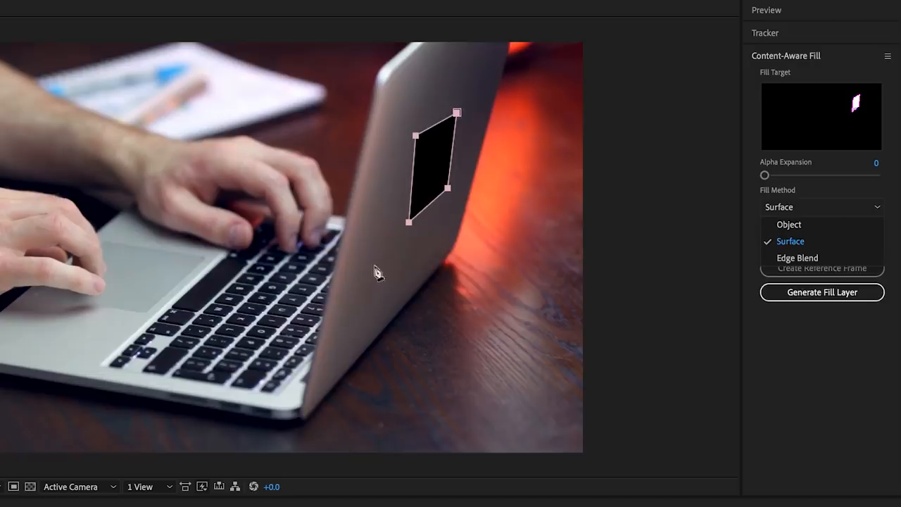
left_click(790, 240)
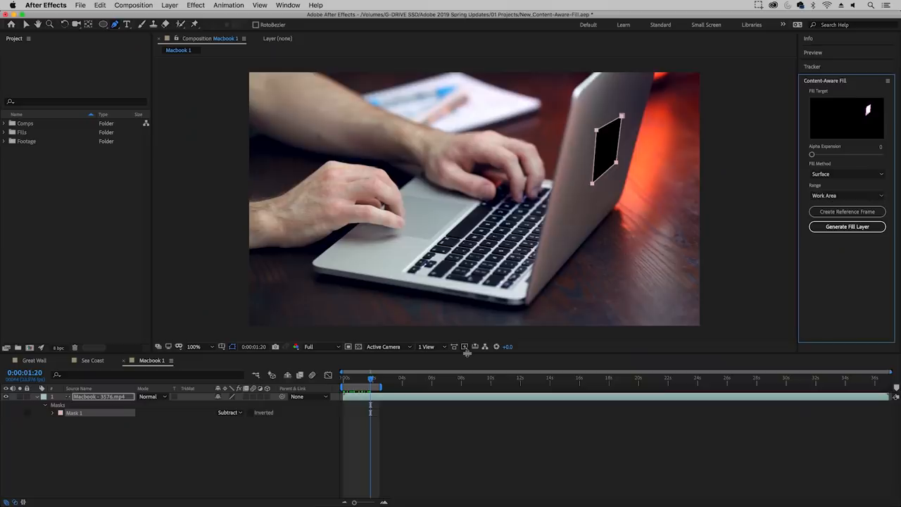
mouse_move(340, 389)
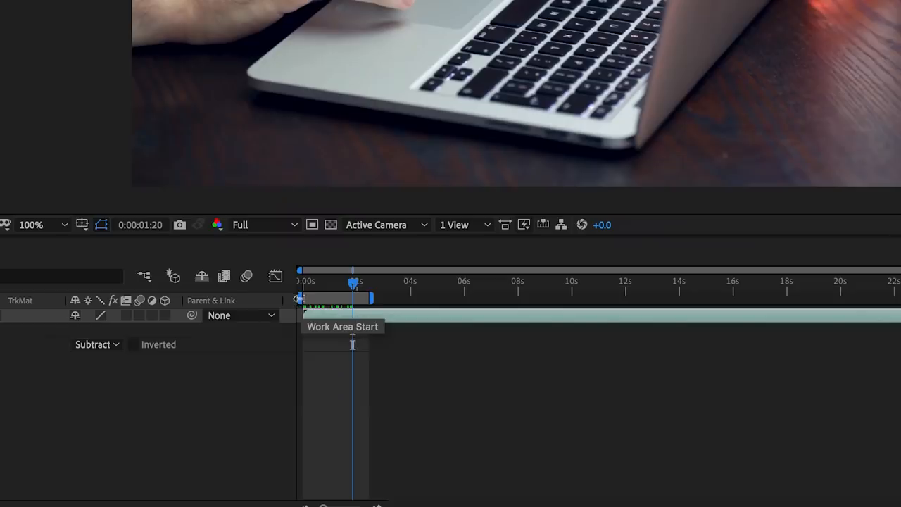
mouse_move(375, 298)
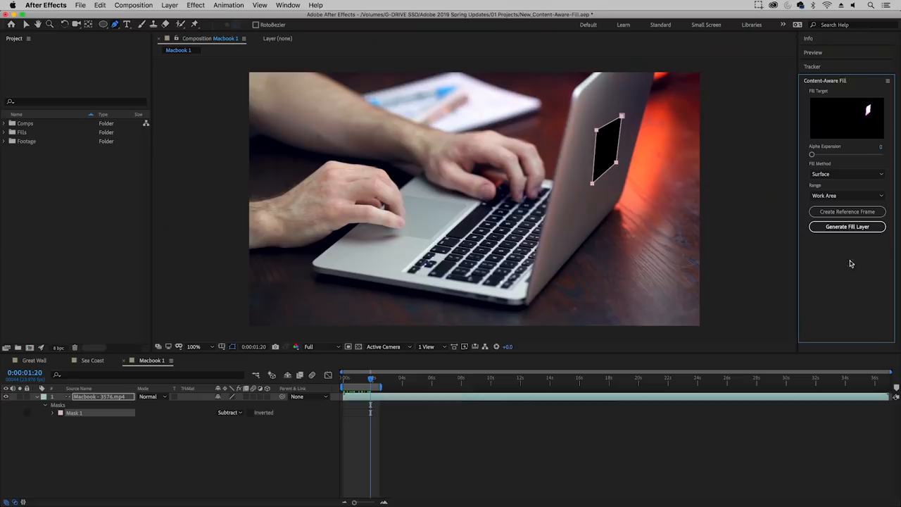
Generate the fill layer hiding the Apple logo, then set the logo mask mode to None.
left_click(848, 226)
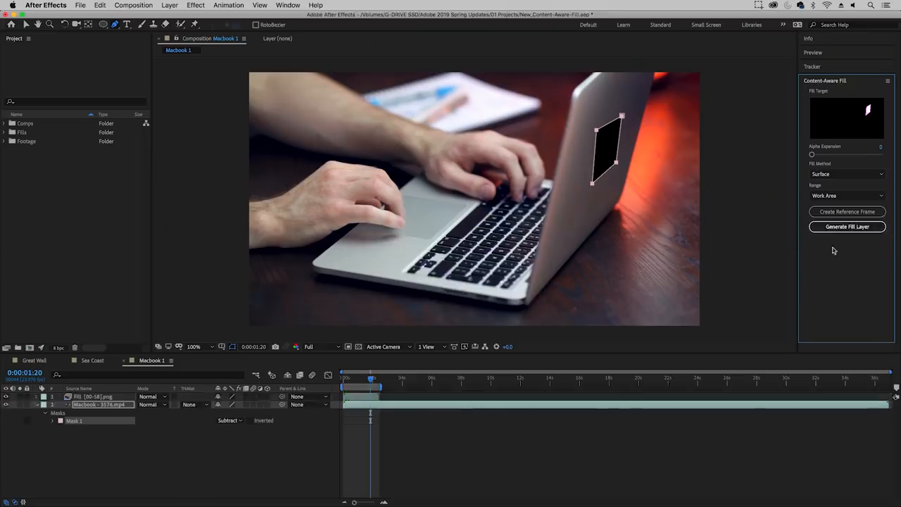
left_click(848, 226)
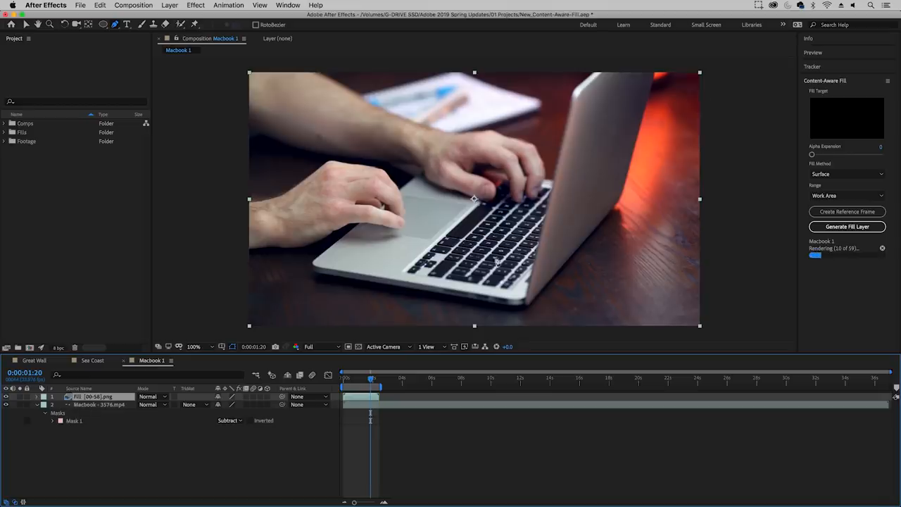
mouse_move(608, 145)
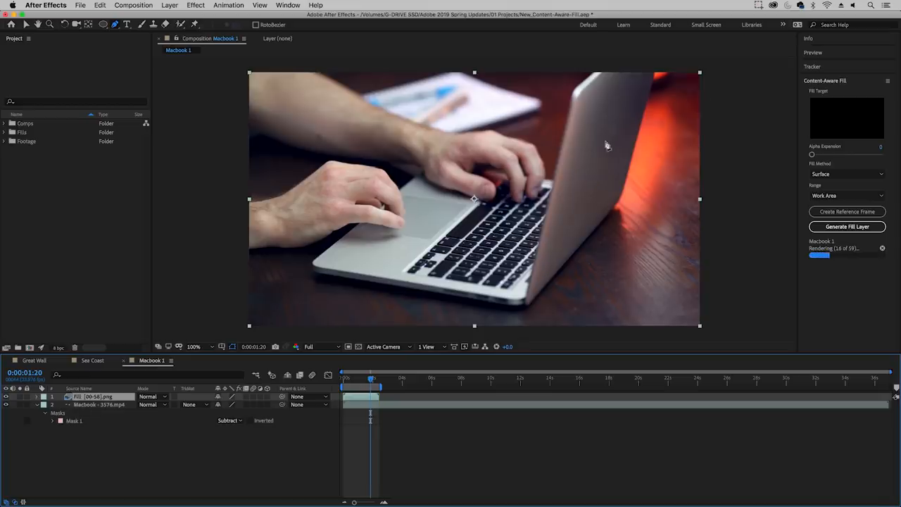
mouse_move(594, 186)
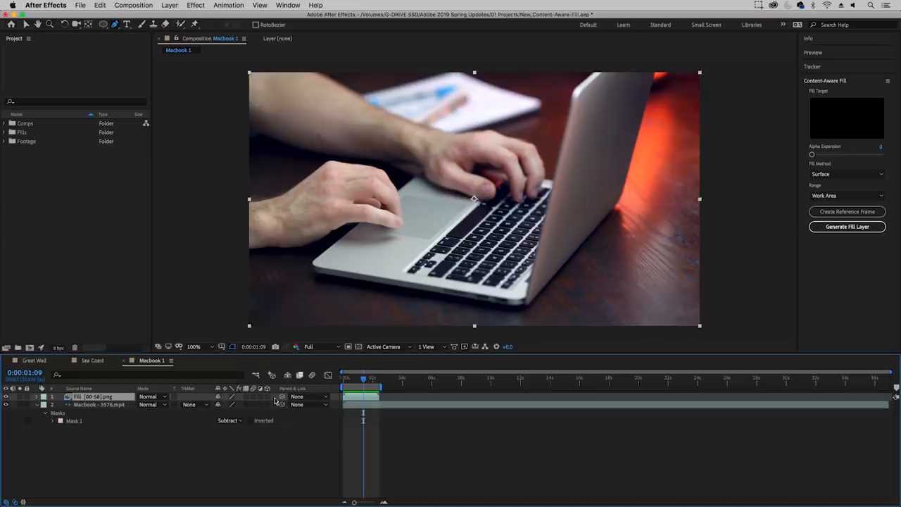
left_click(228, 419)
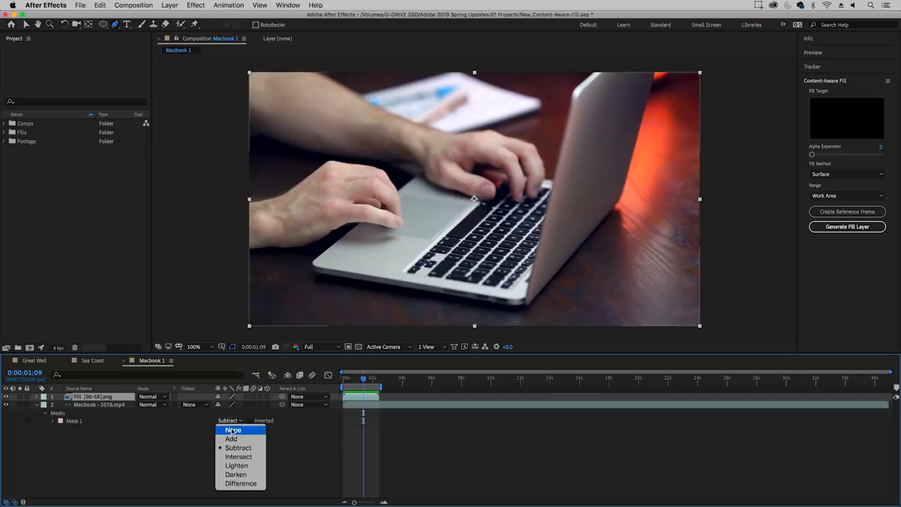
left_click(233, 431)
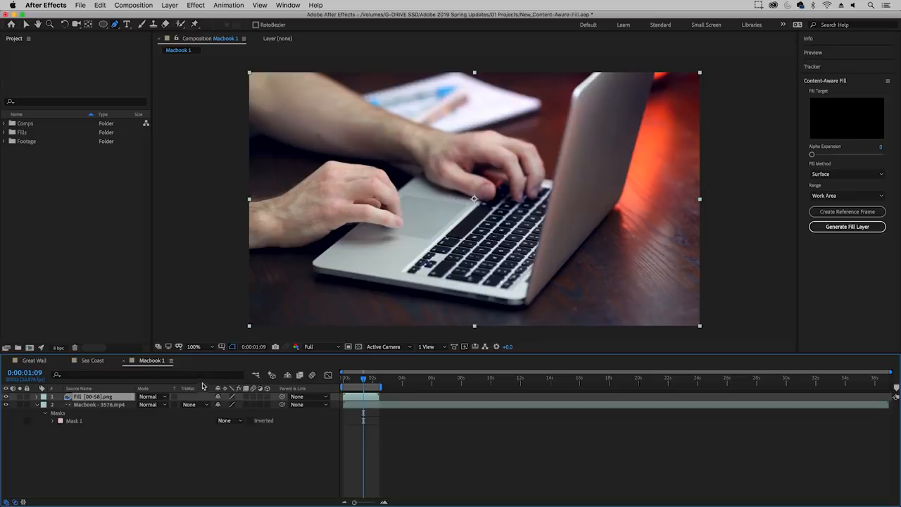
Switch to the Sea Coast composition and pick the Rectangle tool for masking the people.
left_click(93, 360)
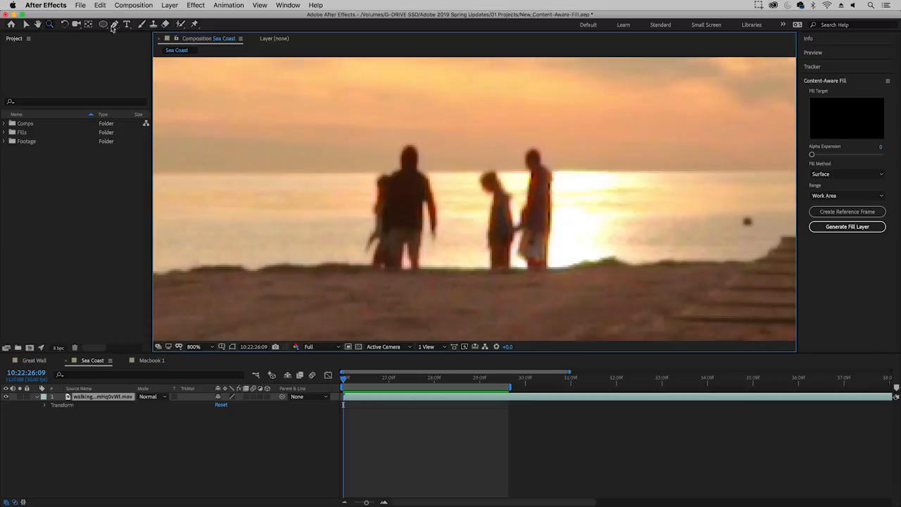
left_click(127, 25)
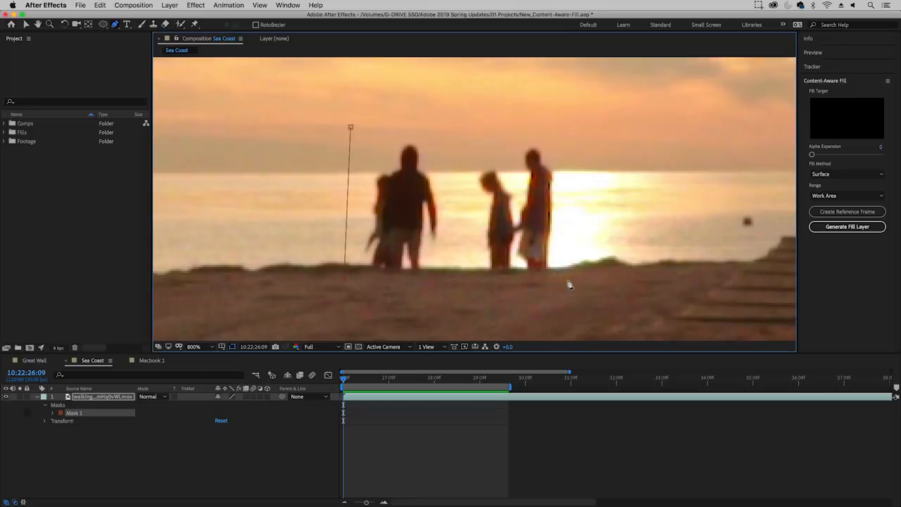
mouse_move(570, 132)
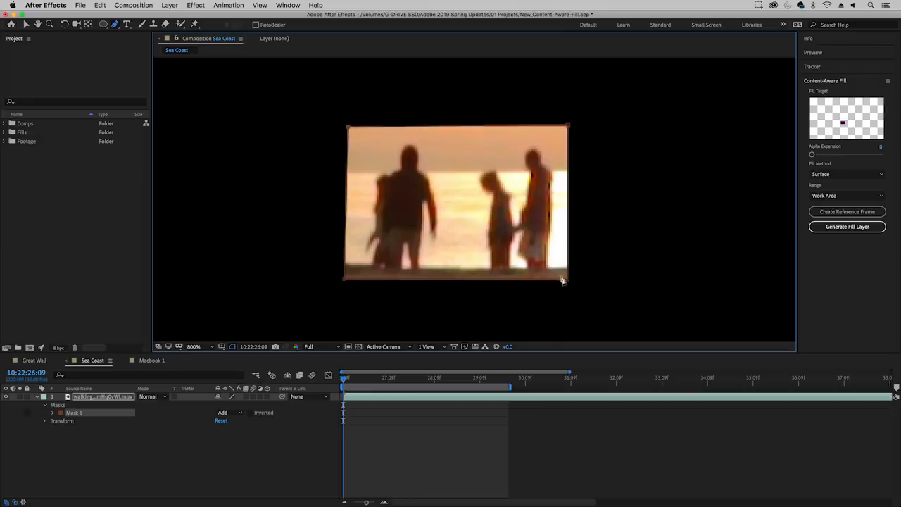
mouse_move(375, 242)
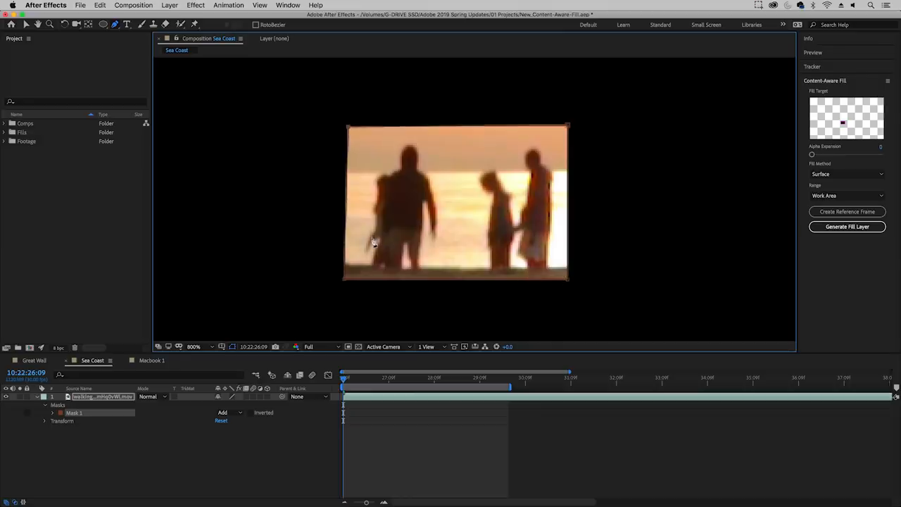
mouse_move(289, 316)
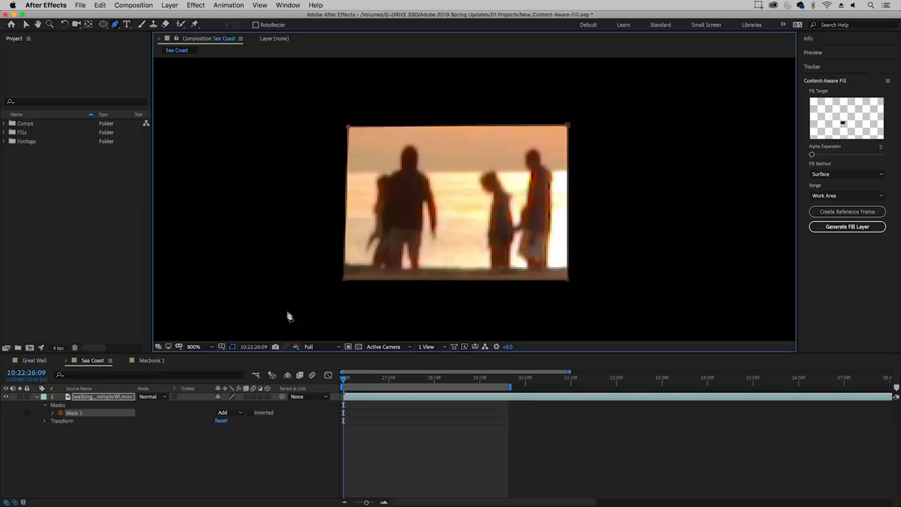
Set the Sea Coast mask to Subtract and choose Object as the fill method.
left_click(225, 411)
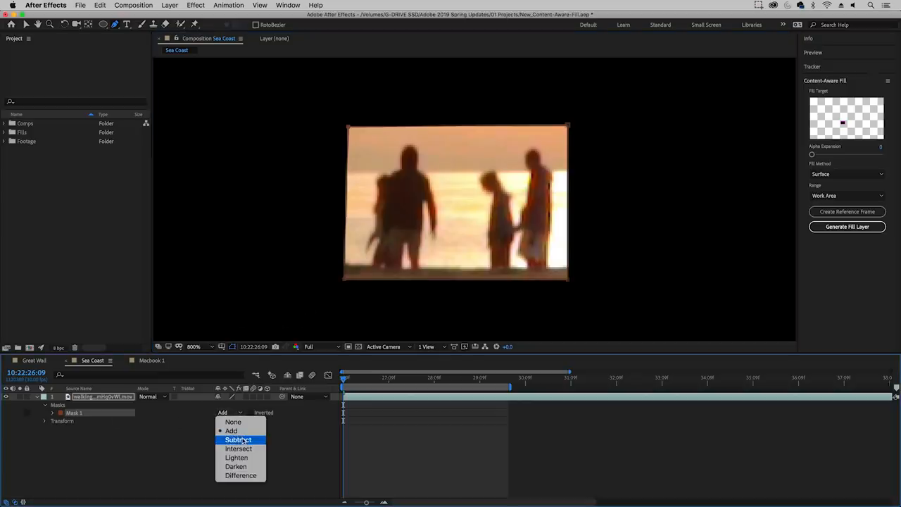
left_click(238, 439)
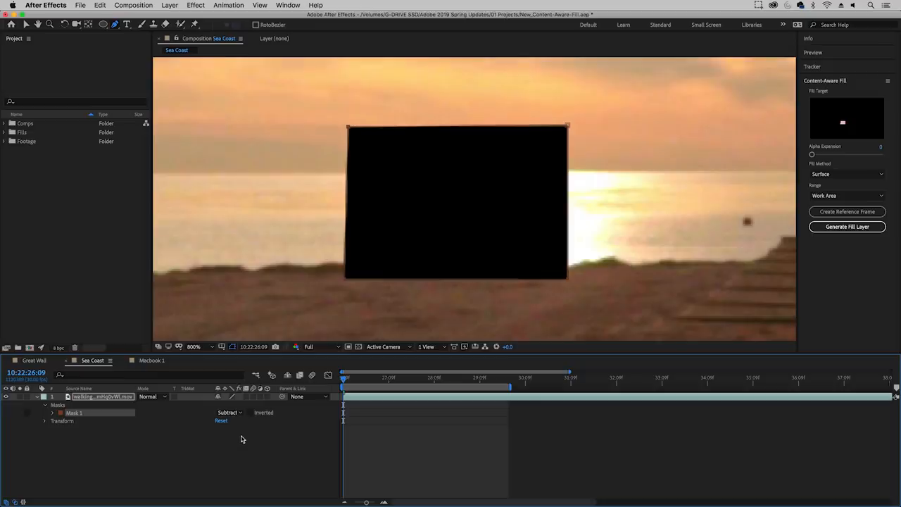
mouse_move(879, 130)
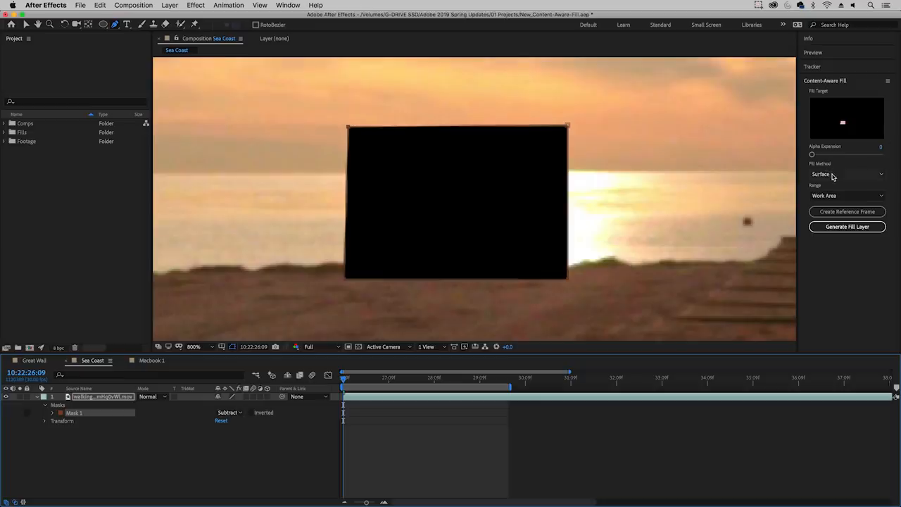
left_click(845, 175)
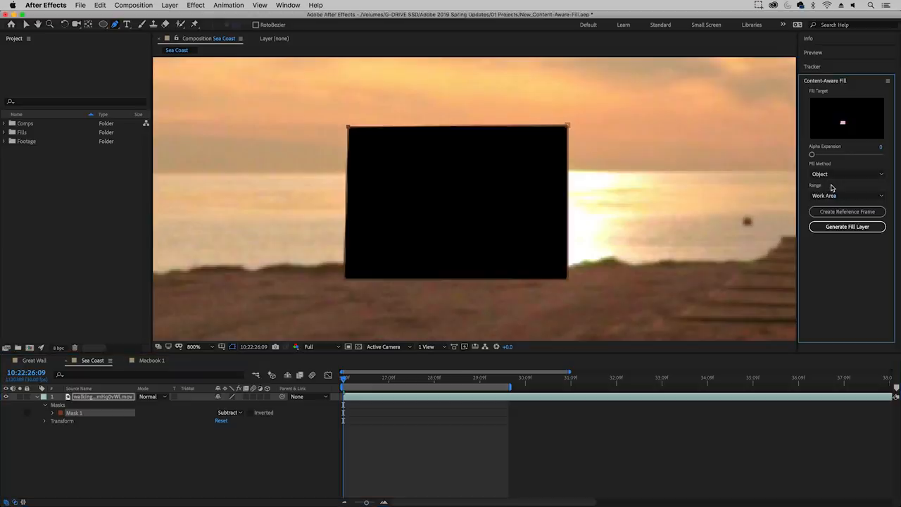
mouse_move(823, 203)
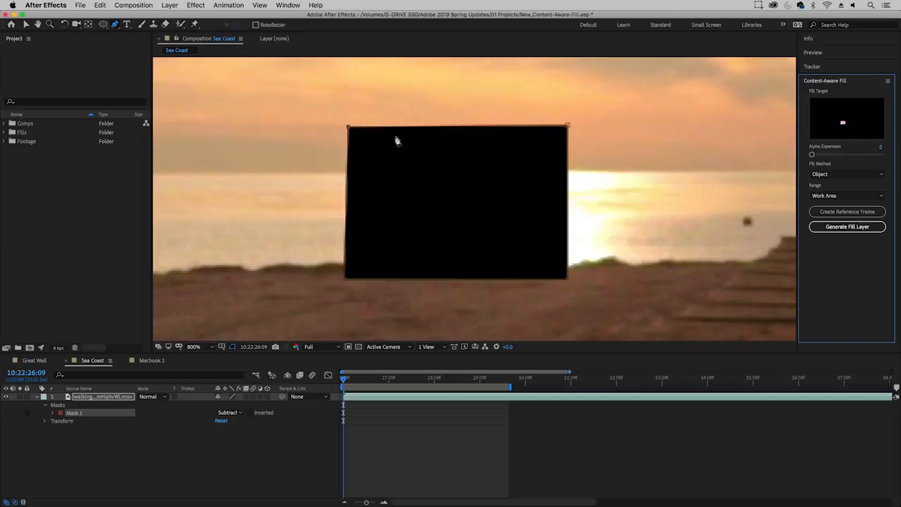
mouse_move(355, 134)
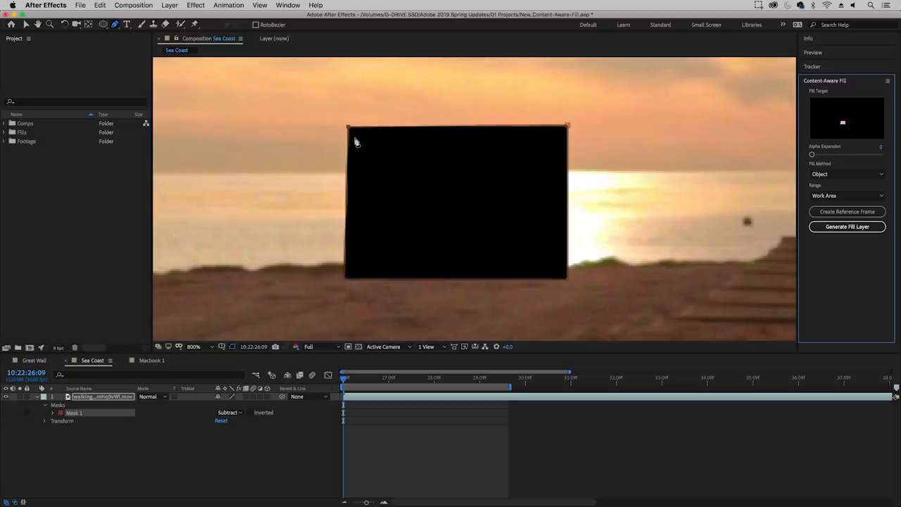
mouse_move(53, 417)
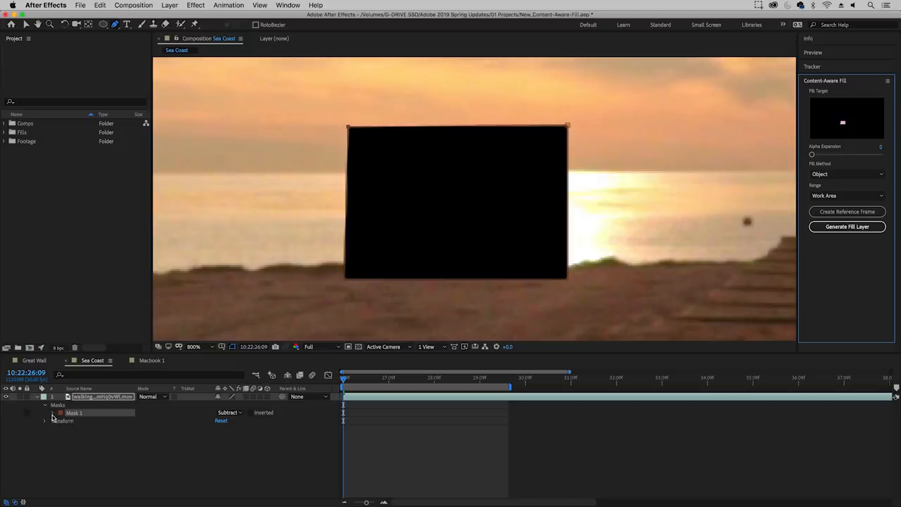
Enable Mask Path keyframing and reshape the mask over the people at a later frame.
left_click(53, 414)
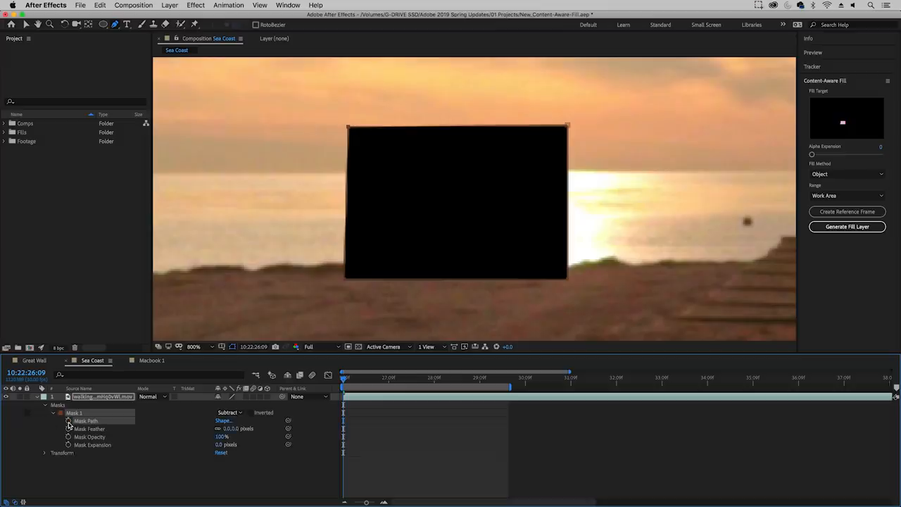
mouse_move(68, 436)
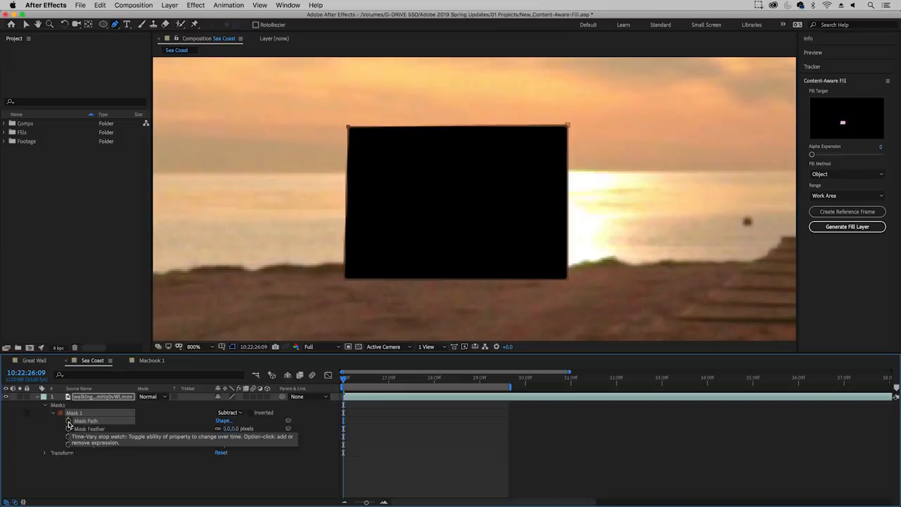
left_click(69, 420)
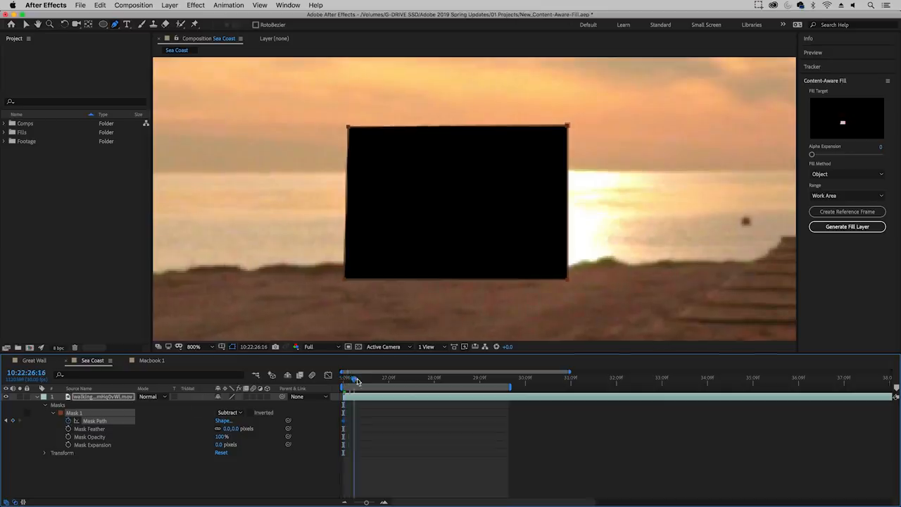
left_click_drag(355, 379, 386, 379)
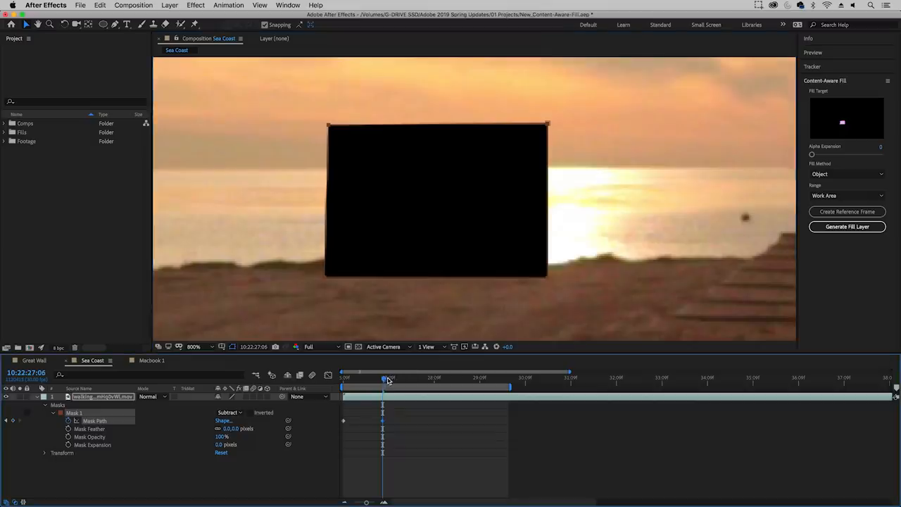
left_click_drag(386, 378, 414, 378)
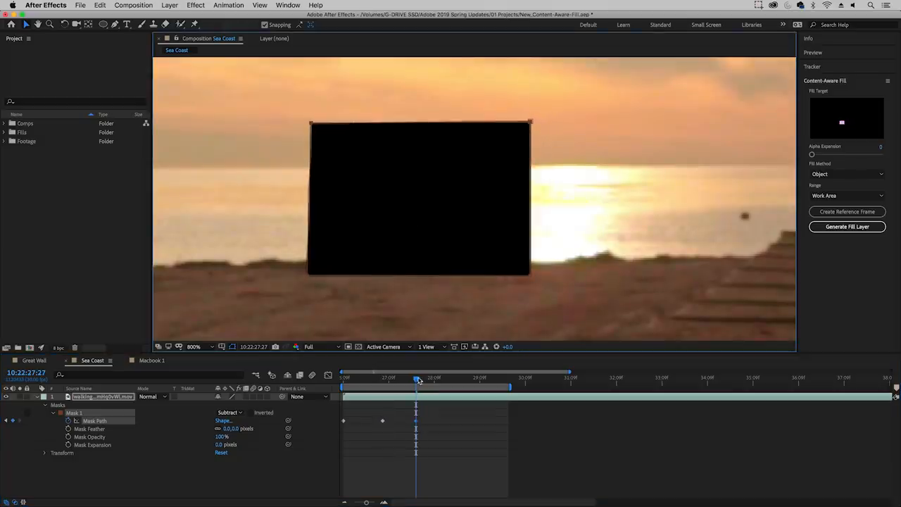
Keyframe the mask at further frames to follow the walking people and review neighbouring frames.
left_click_drag(417, 379, 470, 378)
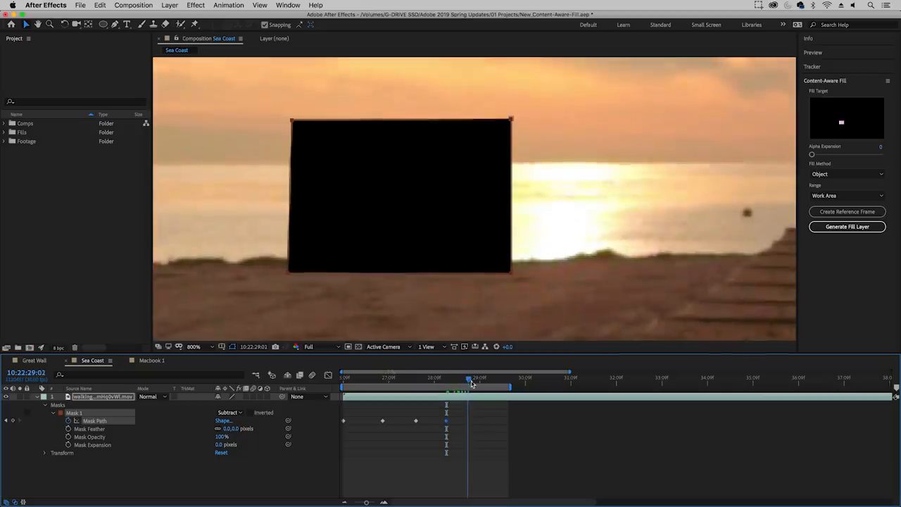
left_click_drag(471, 386, 480, 386)
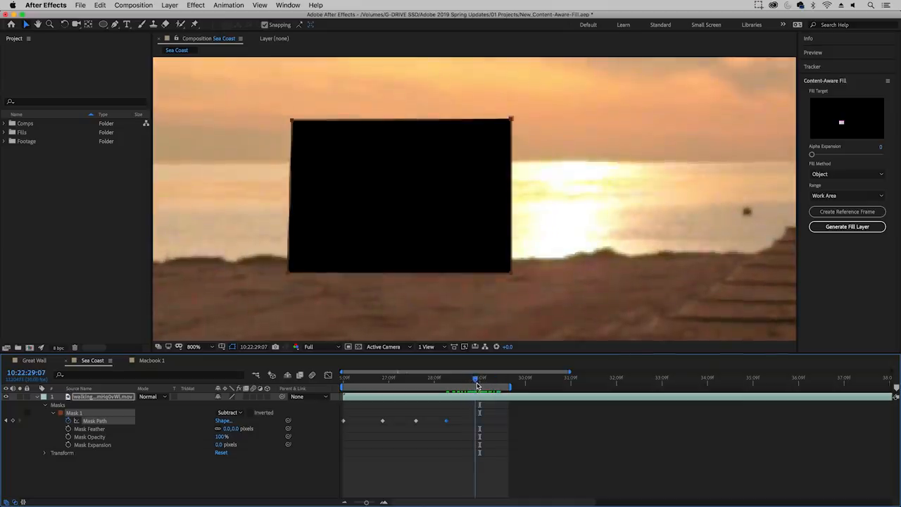
left_click_drag(476, 386, 500, 386)
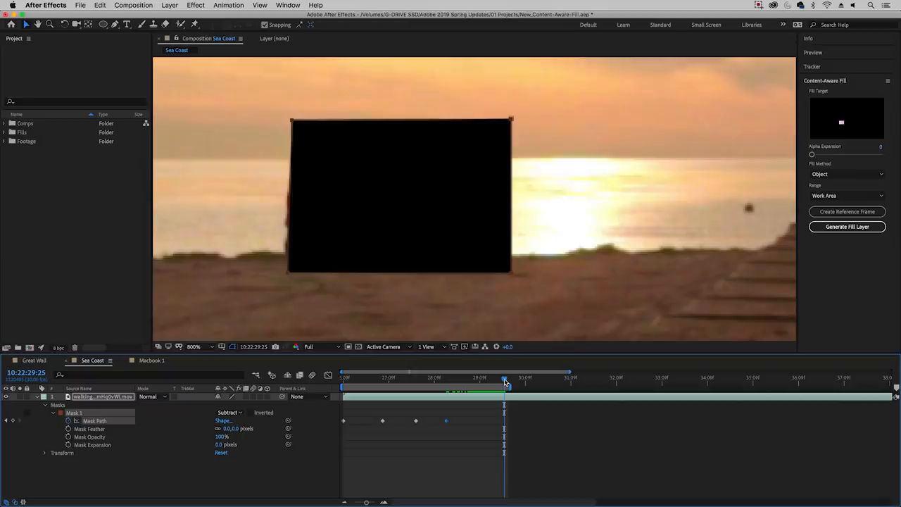
left_click_drag(506, 379, 498, 379)
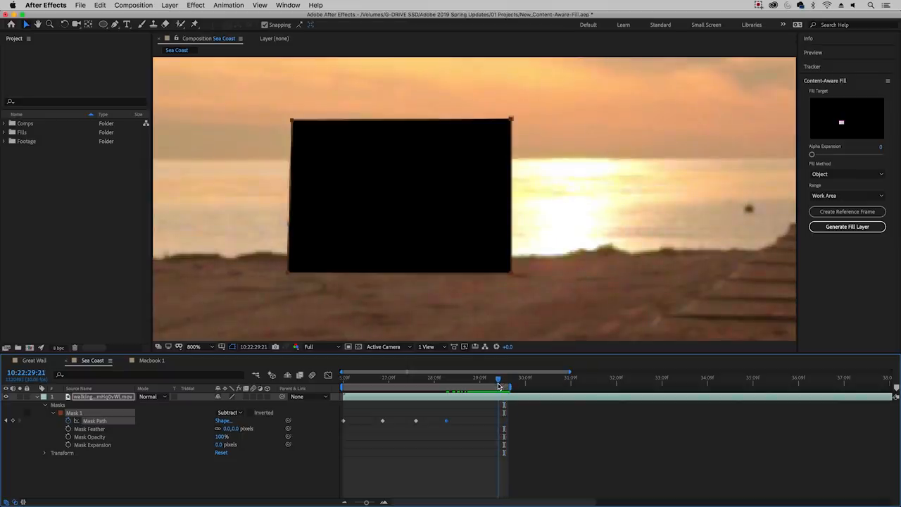
left_click_drag(499, 379, 492, 379)
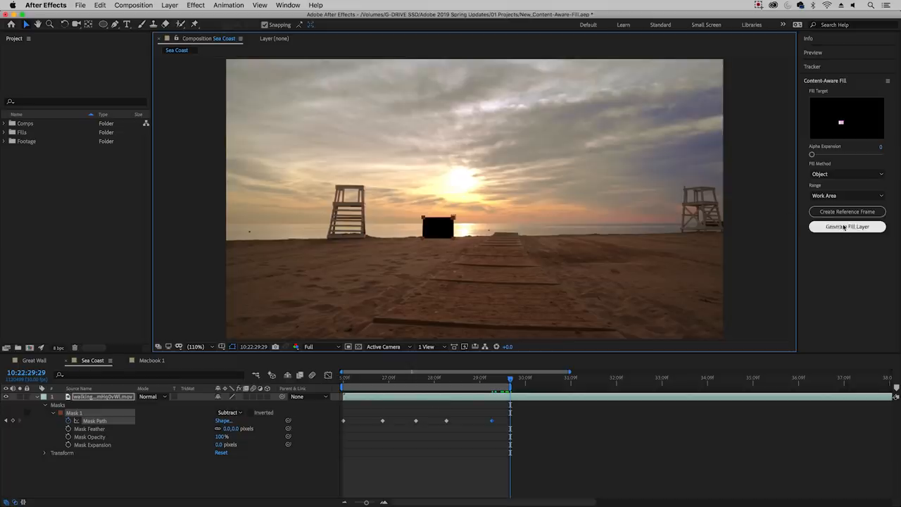
Generate the fill layer that erases the masked people from the Sea Coast shot.
left_click(848, 225)
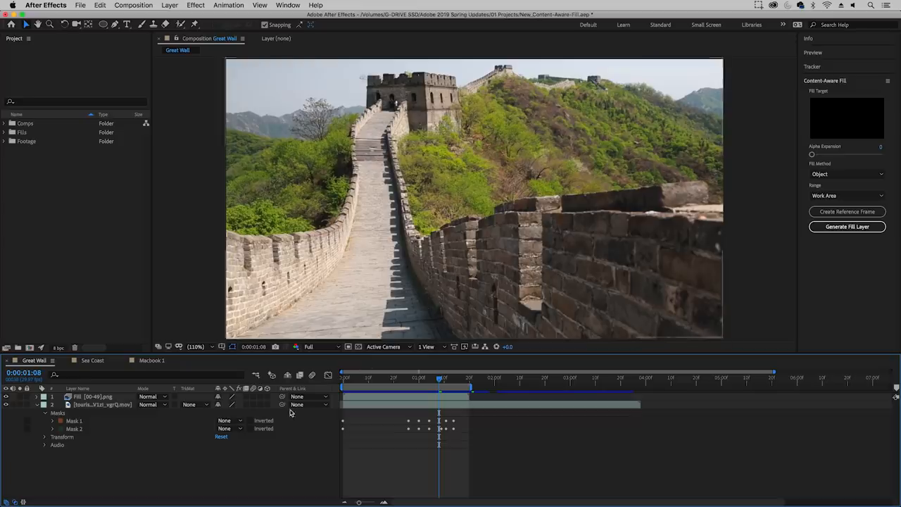
Show the Great Wall footage masks and zoom into the walkway to check their paths.
left_click(93, 360)
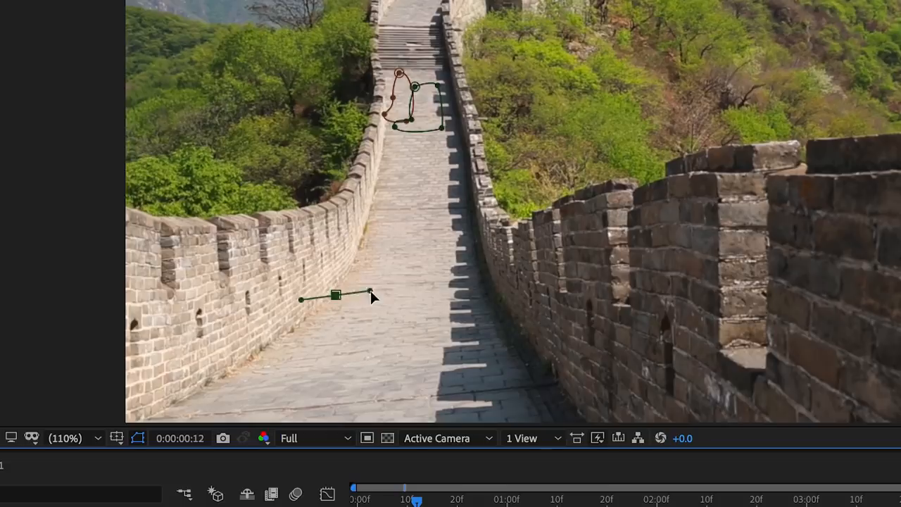
left_click_drag(372, 294, 374, 214)
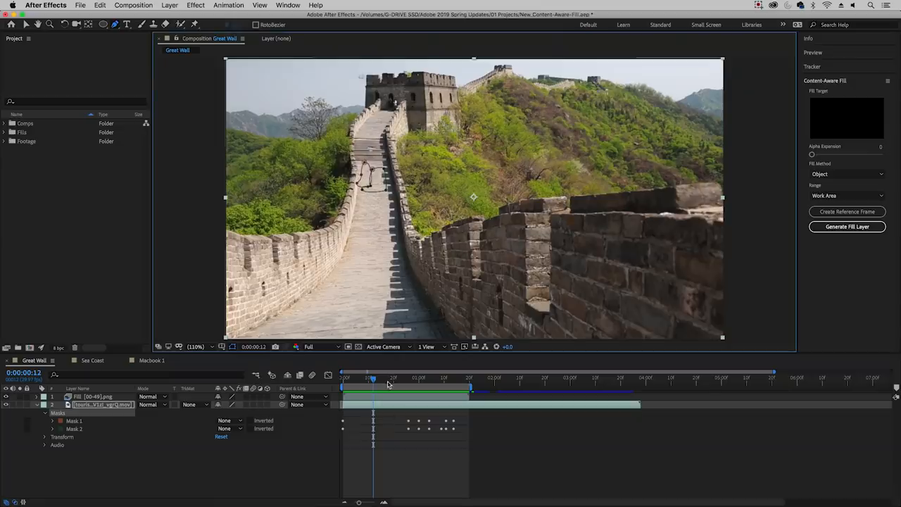
left_click(93, 360)
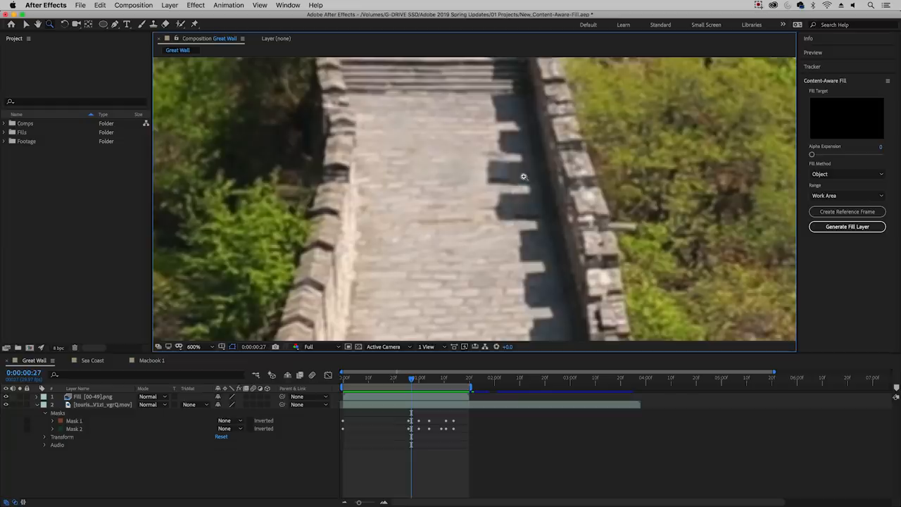
mouse_move(572, 167)
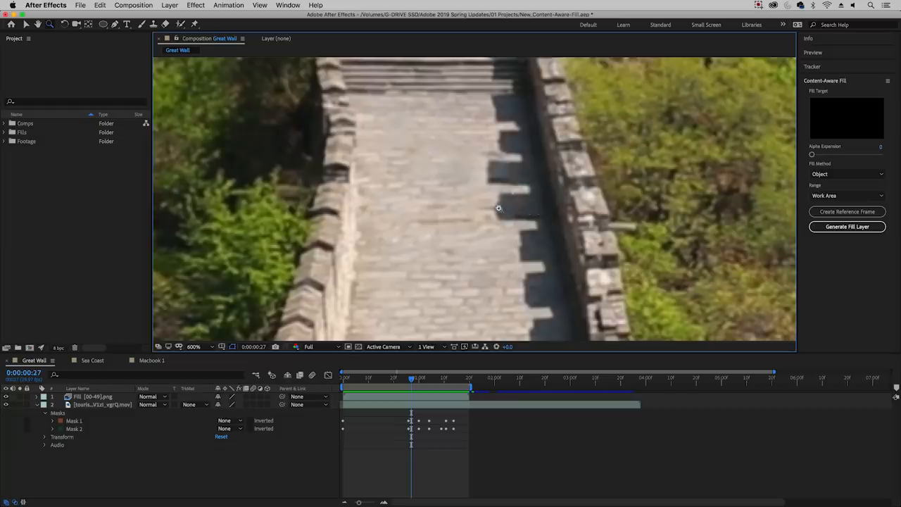
mouse_move(517, 203)
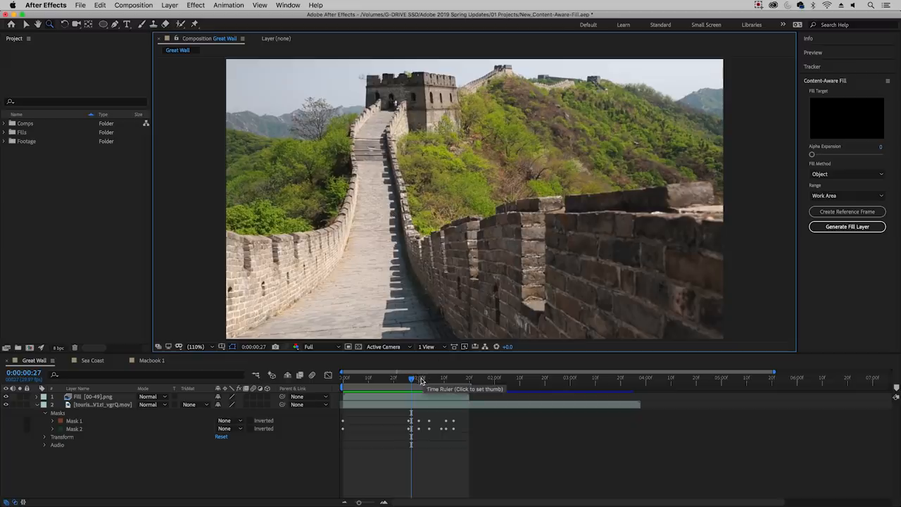
Go via Macbook 1 back to the Sea Coast composition to view the beach with the people removed.
left_click(152, 361)
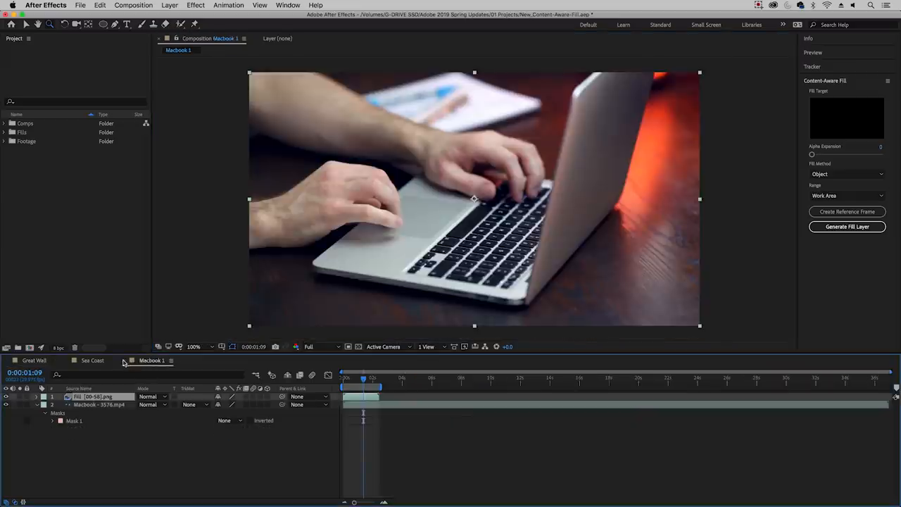
left_click(93, 360)
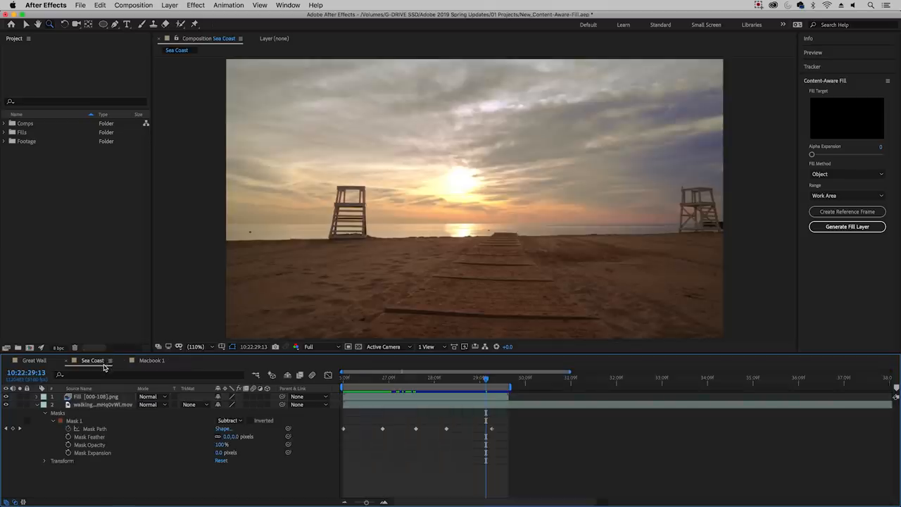
mouse_move(109, 367)
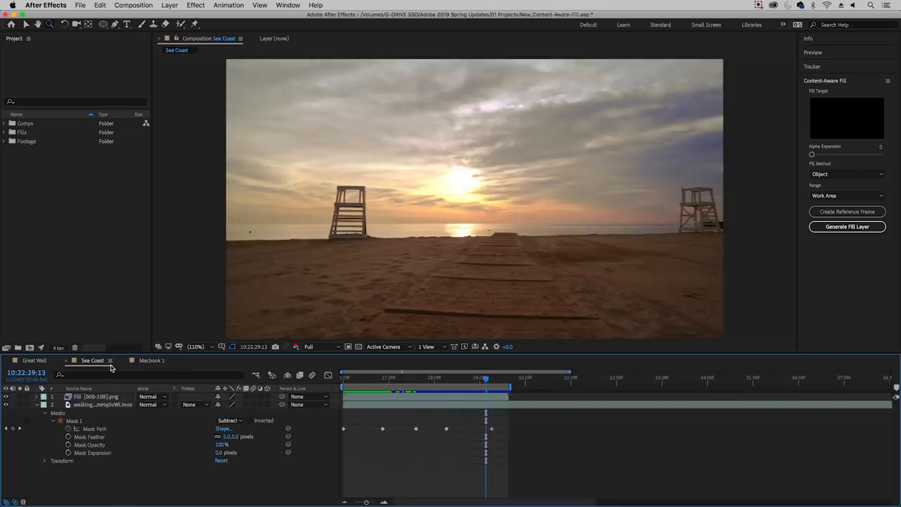